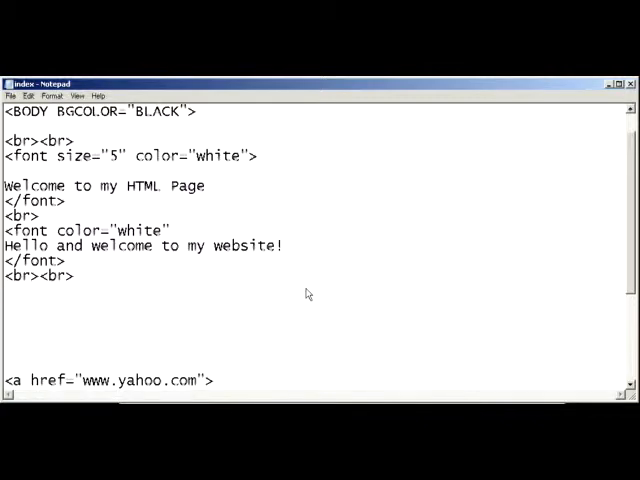
Add <center> and </center> tags below the welcome text with a blank line between them.
text(<center)
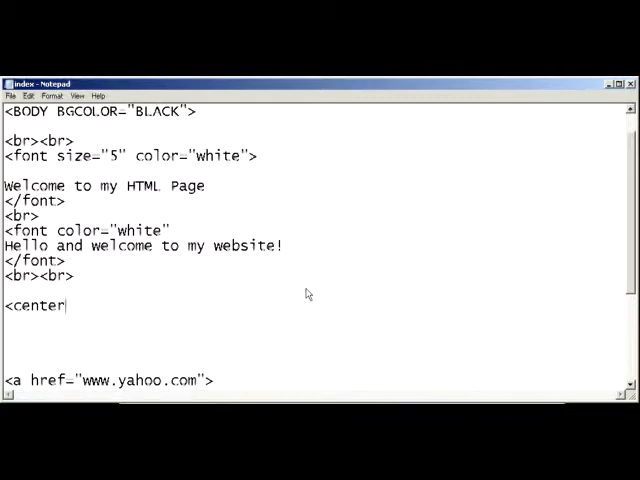
text(>)
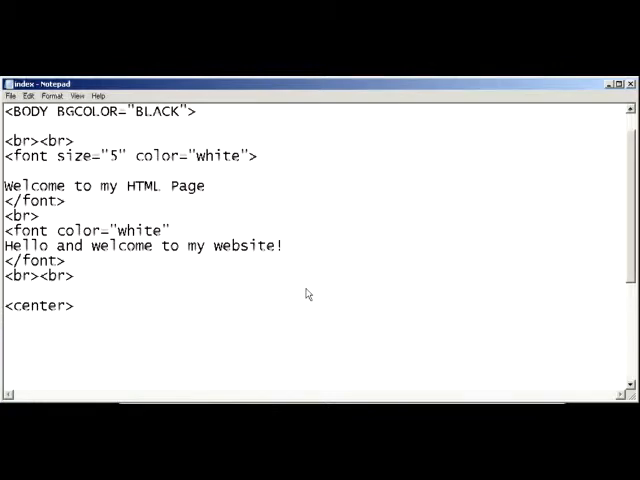
text(</v)
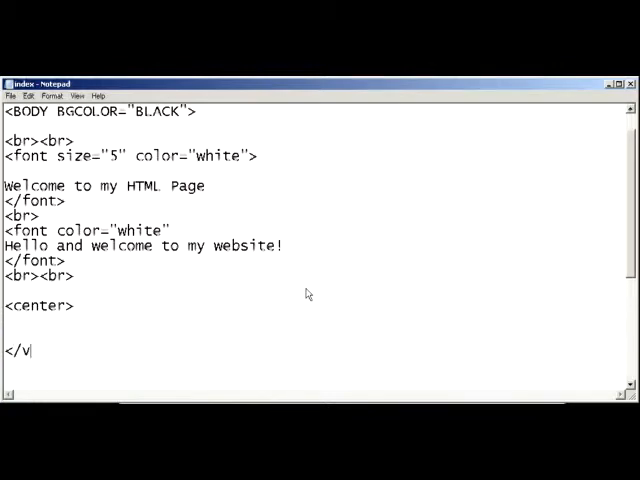
text(ce)
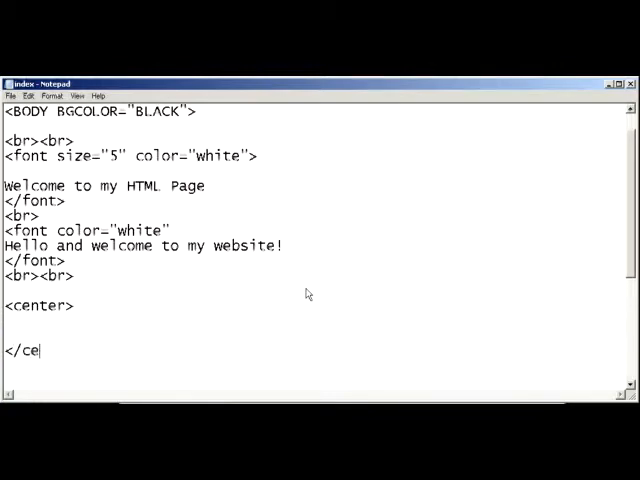
text(nter>)
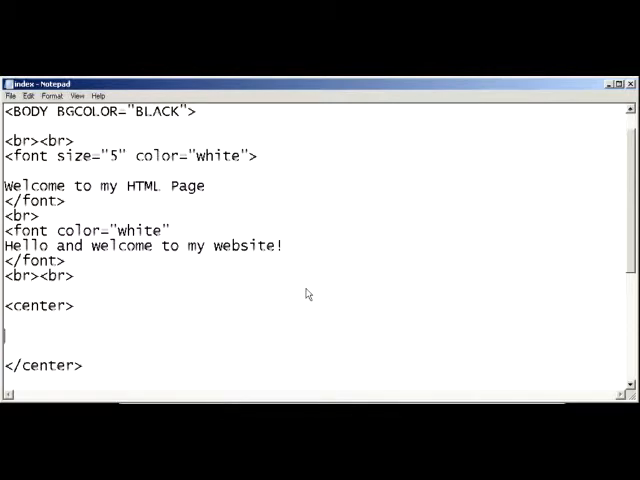
Insert <img src="../IMAGES/bluesun.jpg"> </img> between the center tags.
text(<img src)
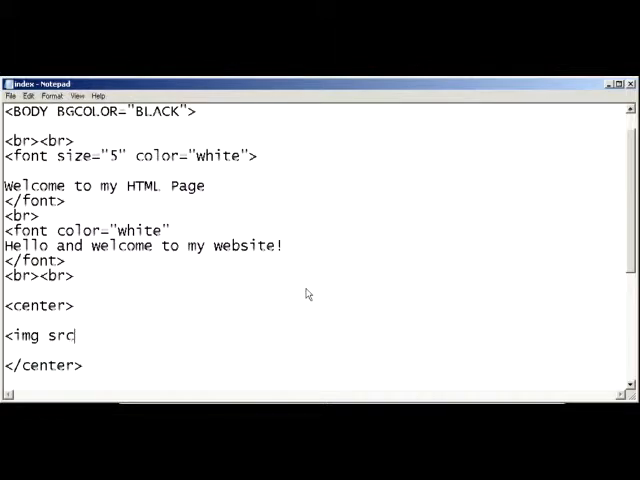
text(=)
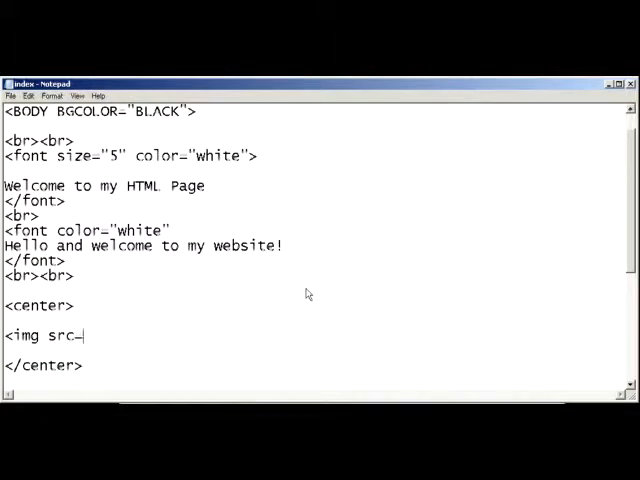
text(")
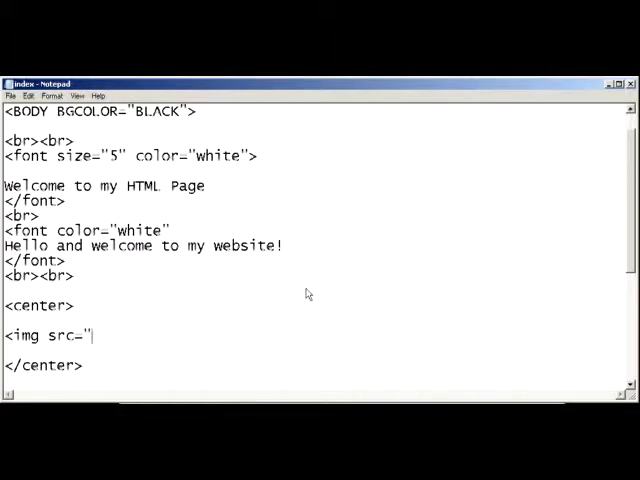
text(..)
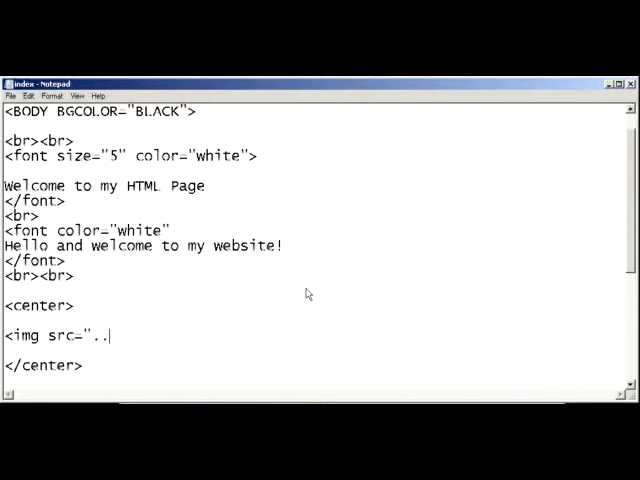
text(/IMAGE)
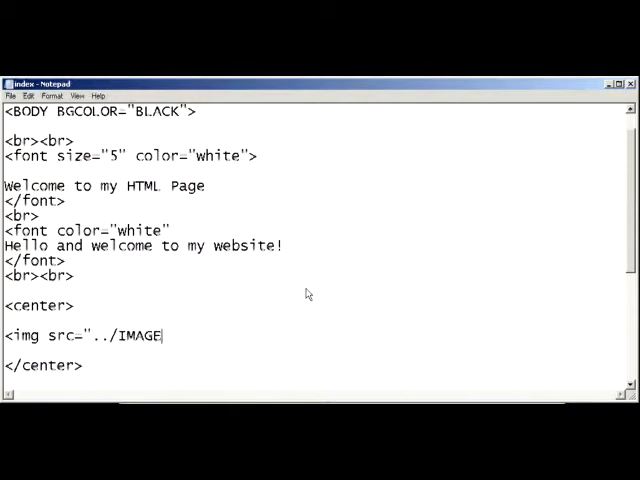
text(S/)
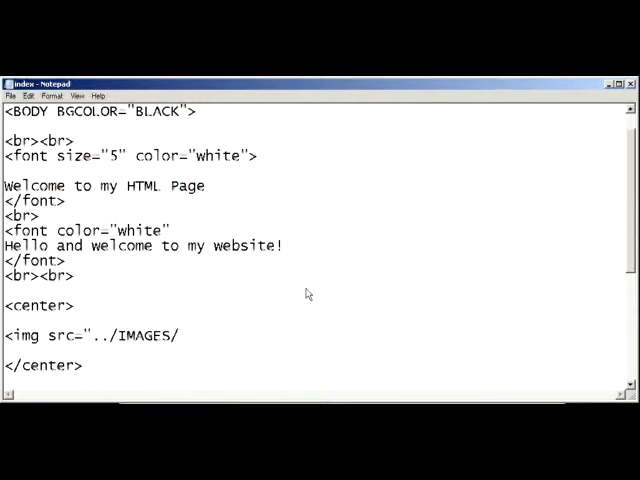
text(blue)
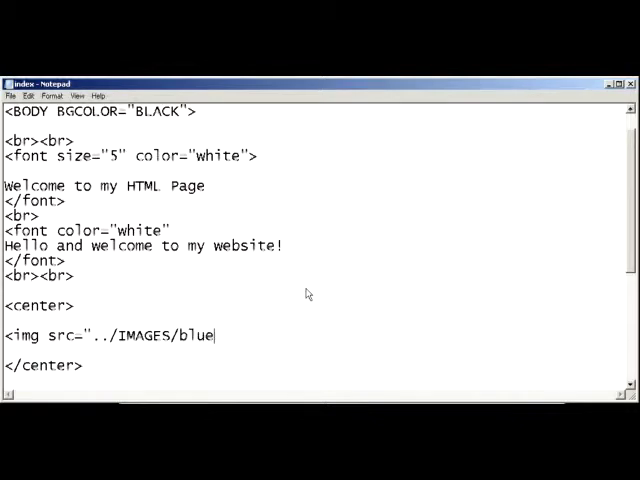
text(sun)
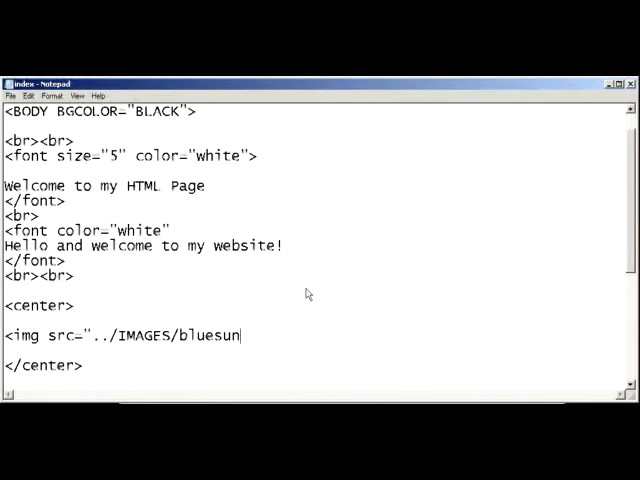
text(.jpg)
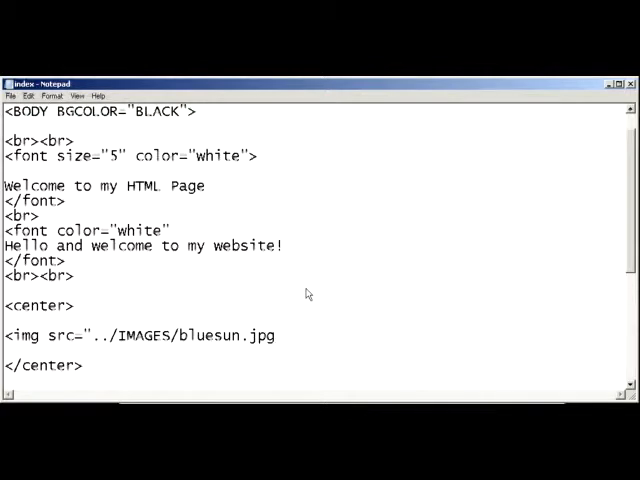
text(")
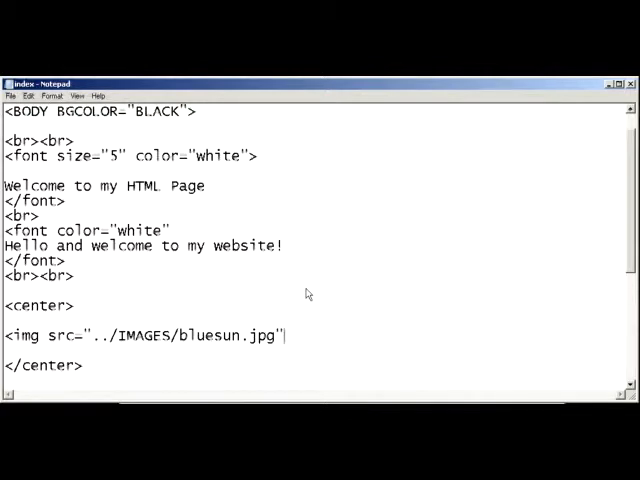
text(> <)
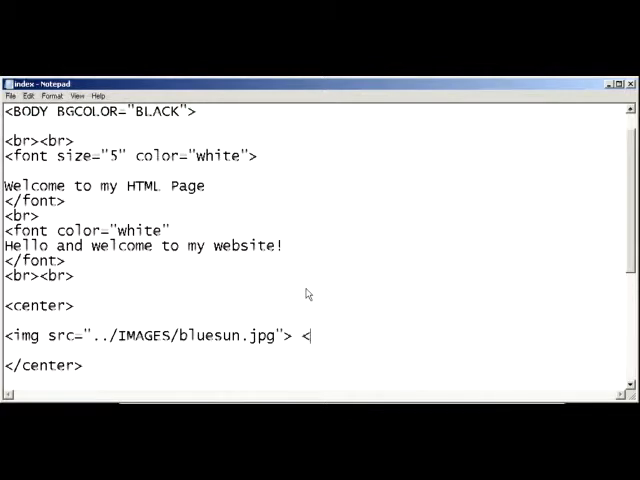
text(/img>)
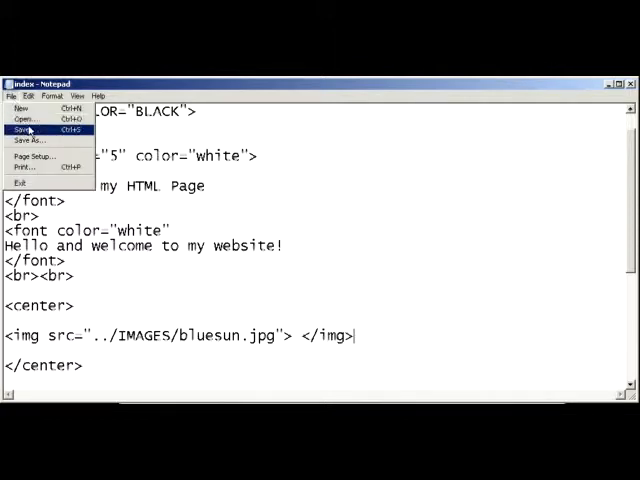
Save the index page and launch it from its folder in Chrome.
click(24, 128)
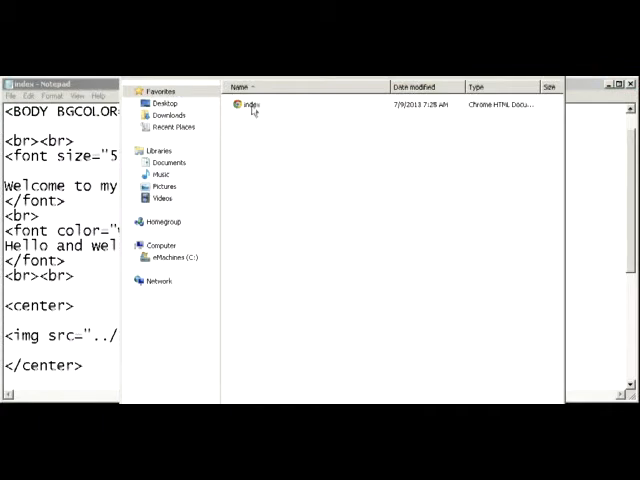
right_click(248, 104)
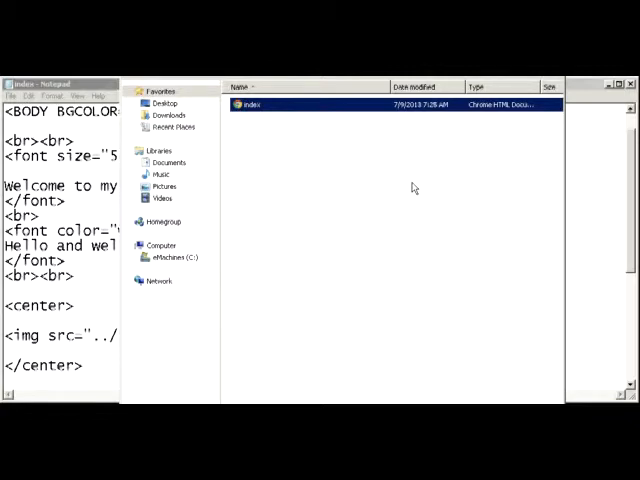
double_click(252, 104)
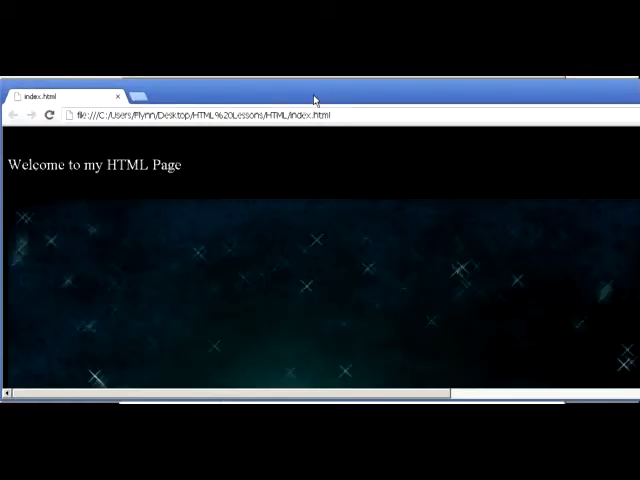
mouse_move(64, 180)
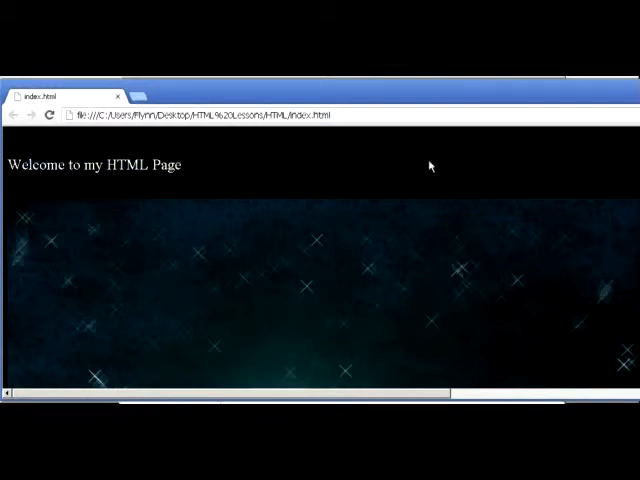
mouse_move(284, 262)
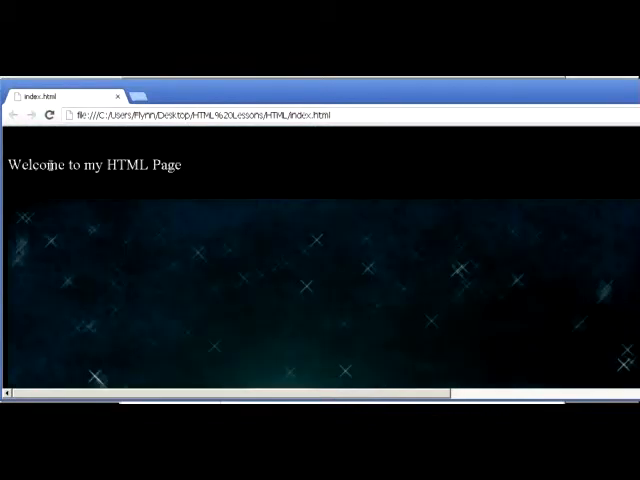
mouse_move(242, 176)
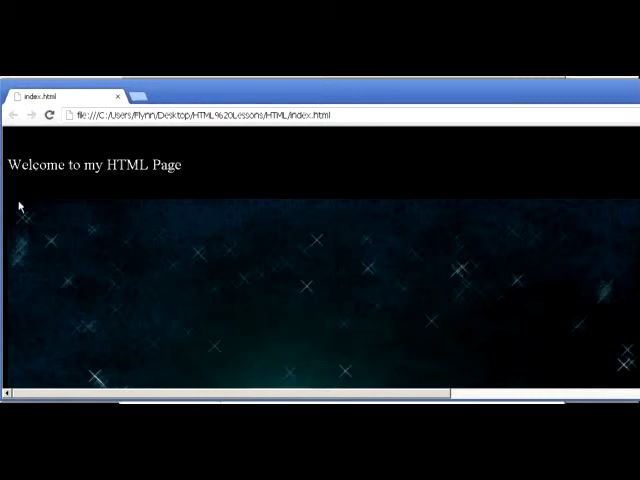
mouse_move(18, 204)
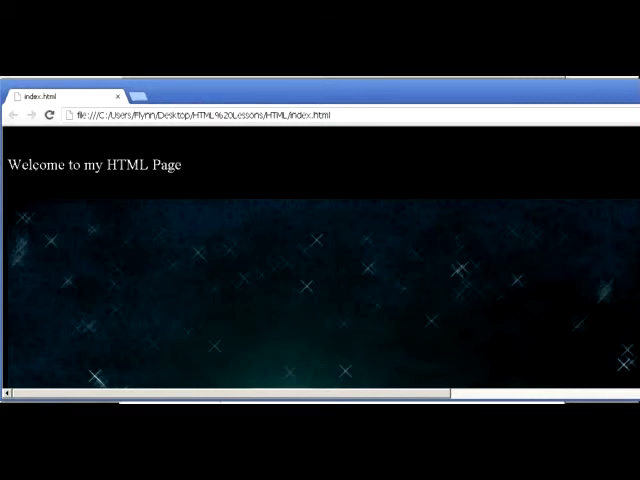